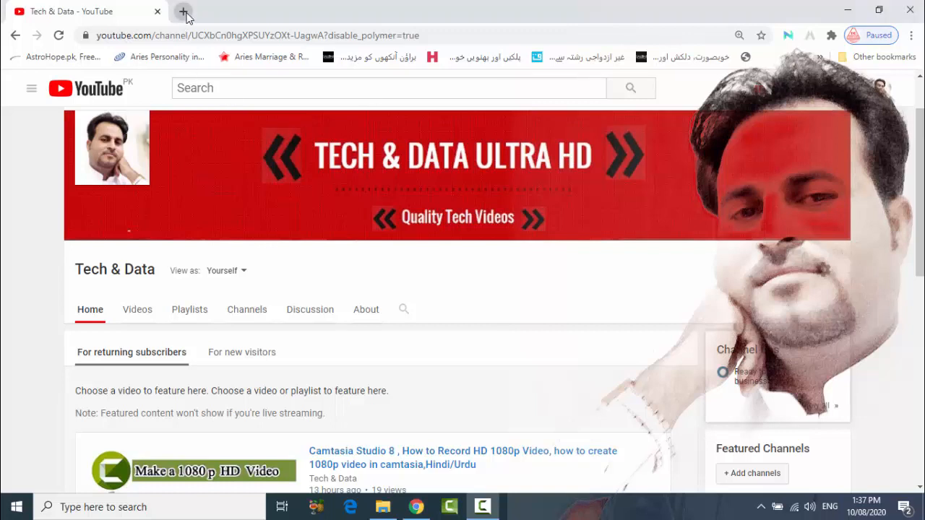
Search Google for "scrcpy" in a new tab and pick the Genymobile/scrcpy GitHub result.
{"action": "left_click", "coordinate": [185, 11]}
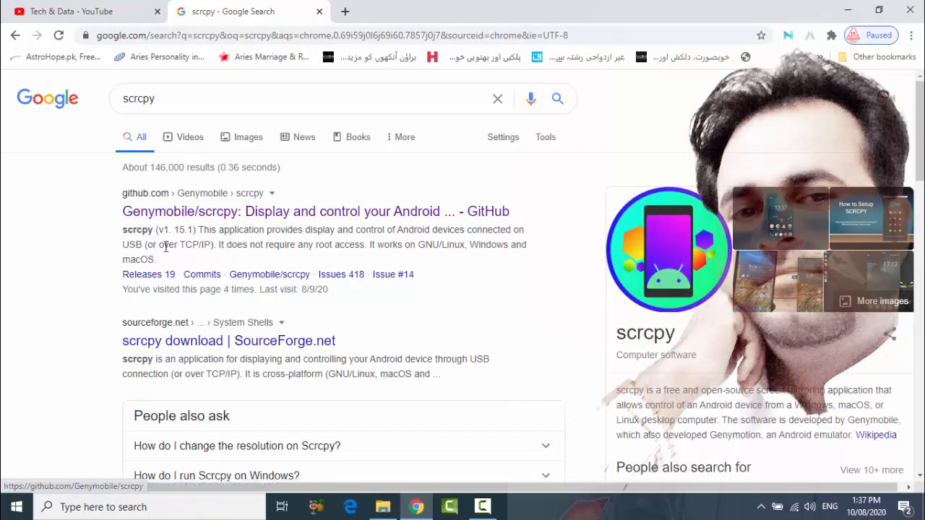
{"action": "left_click", "coordinate": [315, 211]}
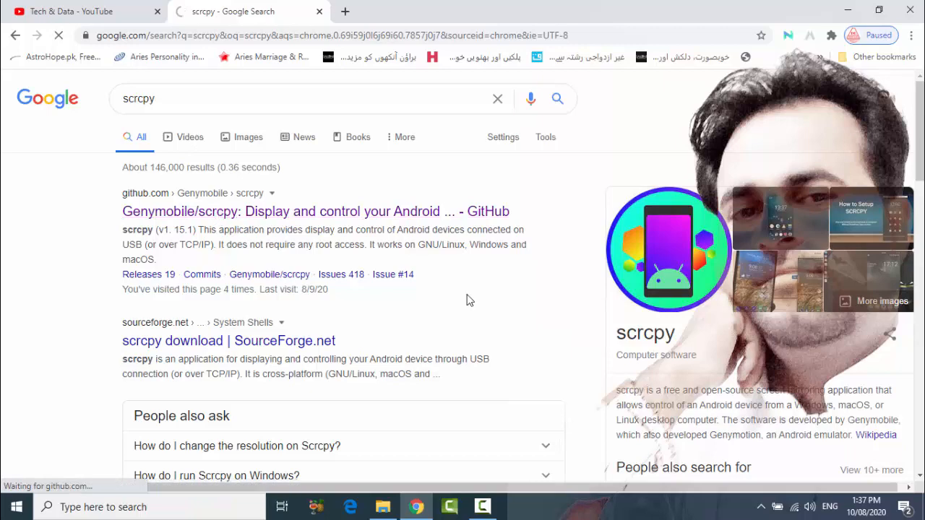
Scroll the scrcpy README down to the Windows section with the scrcpy-win64-v1.15.1.zip link.
{"action": "left_click", "coordinate": [315, 211]}
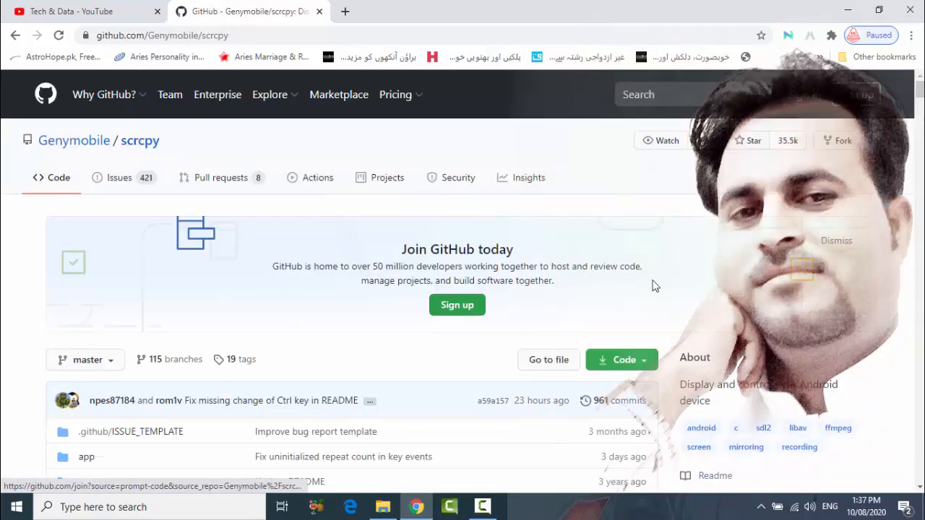
{"action": "scroll", "scroll_direction": "down", "scroll_amount": 3}
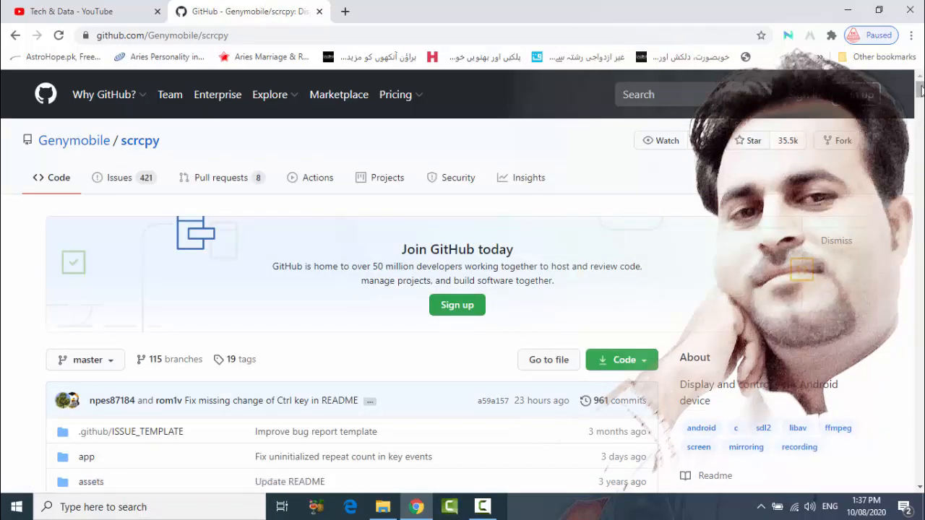
{"action": "scroll", "scroll_direction": "down", "scroll_amount": 3}
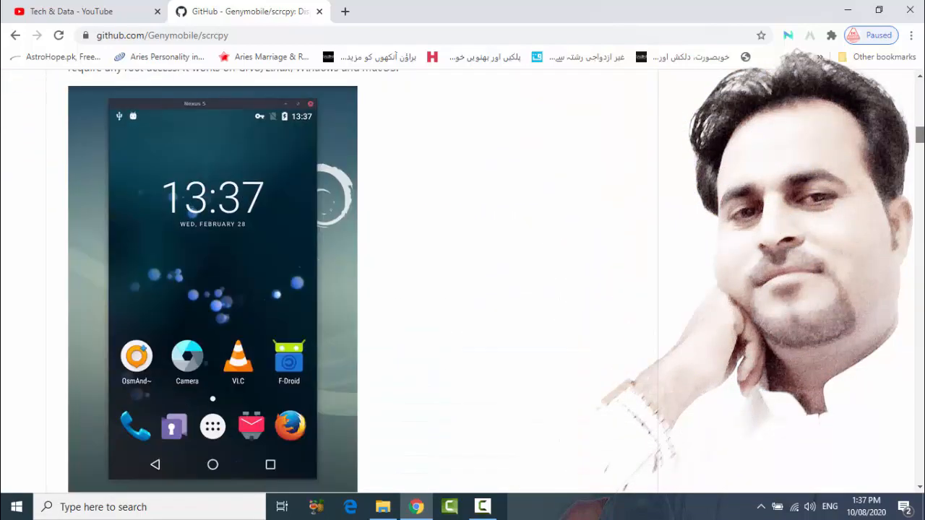
{"action": "scroll", "scroll_direction": "down", "scroll_amount": 3}
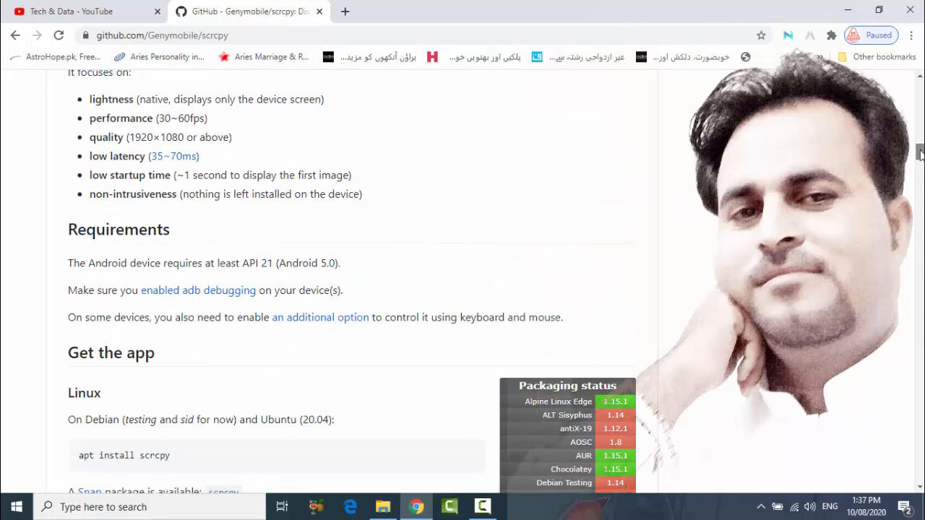
{"action": "scroll", "scroll_direction": "down", "scroll_amount": 3}
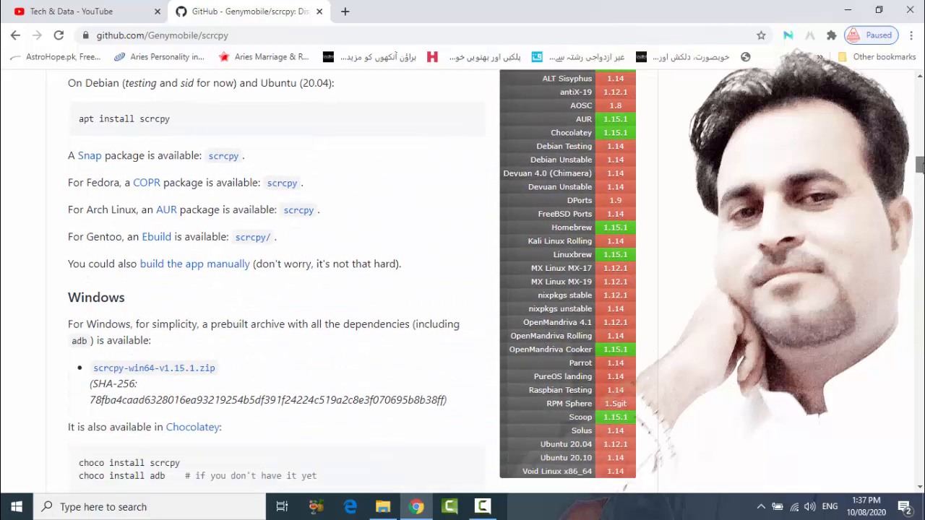
{"action": "scroll", "scroll_direction": "down", "scroll_amount": 3}
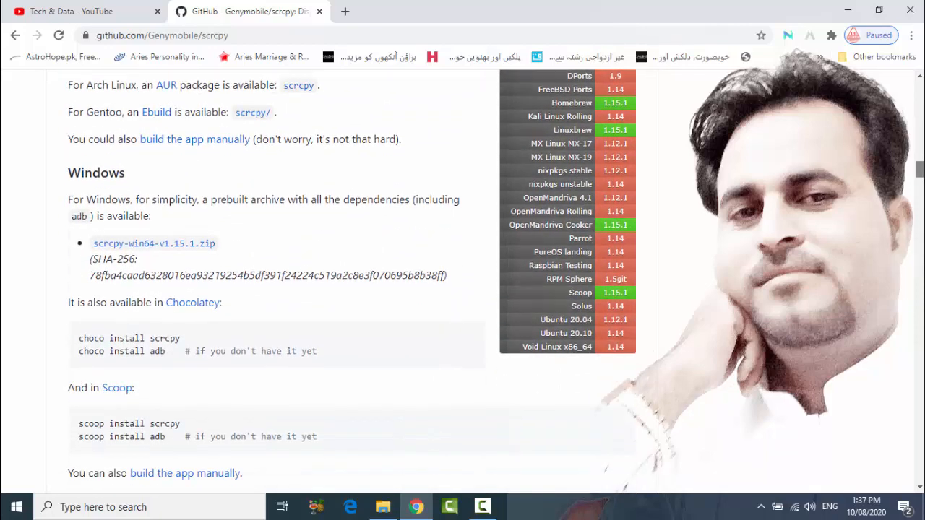
{"action": "scroll", "scroll_direction": "down", "scroll_amount": 3}
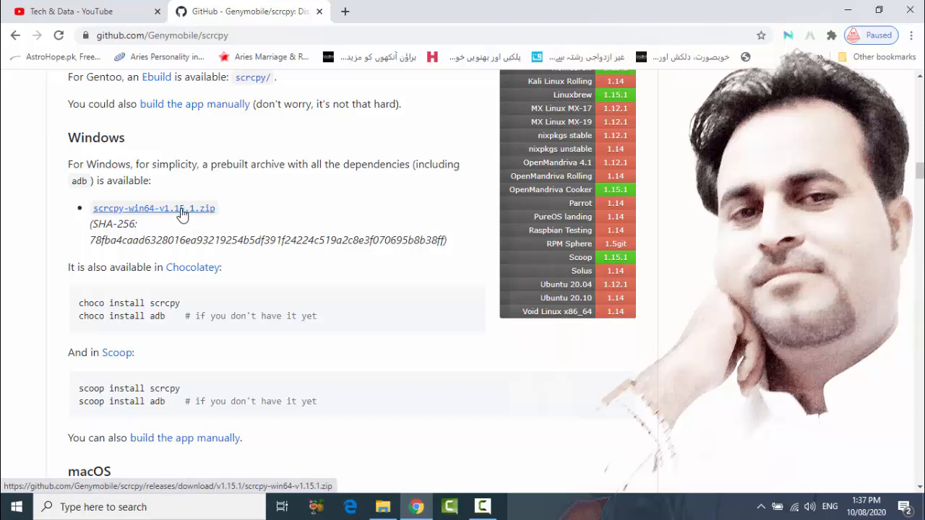
Download scrcpy-win64-v1.15.1.zip and show it in the Downloads folder from the download bar.
{"action": "left_click", "coordinate": [153, 208]}
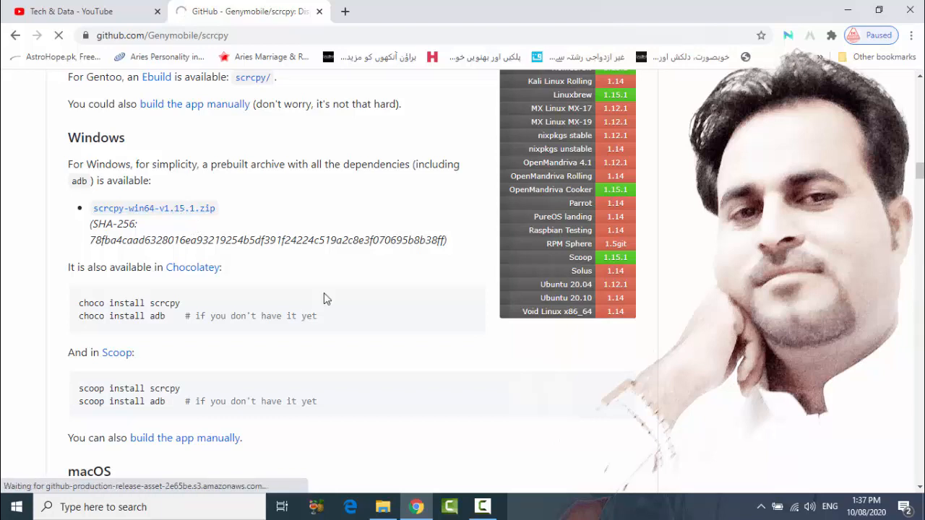
{"action": "left_click", "coordinate": [153, 208]}
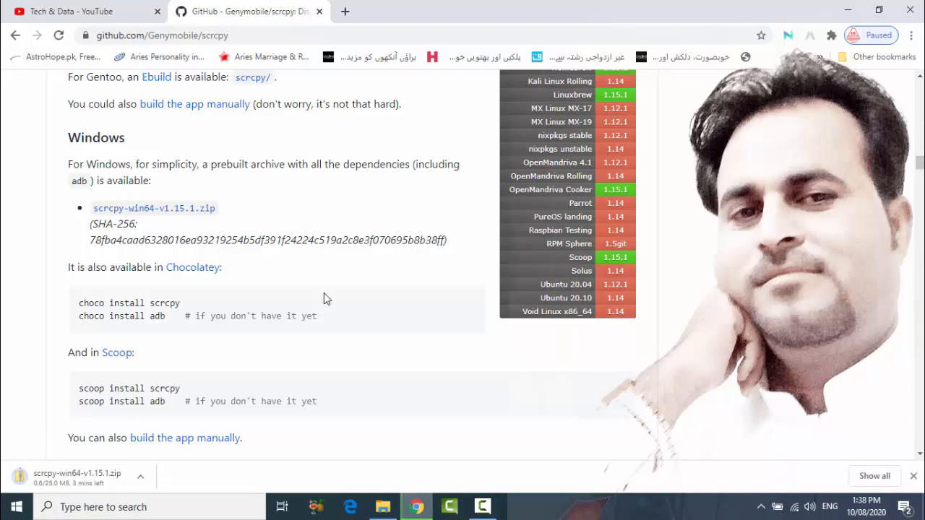
{"action": "mouse_move", "coordinate": [382, 302]}
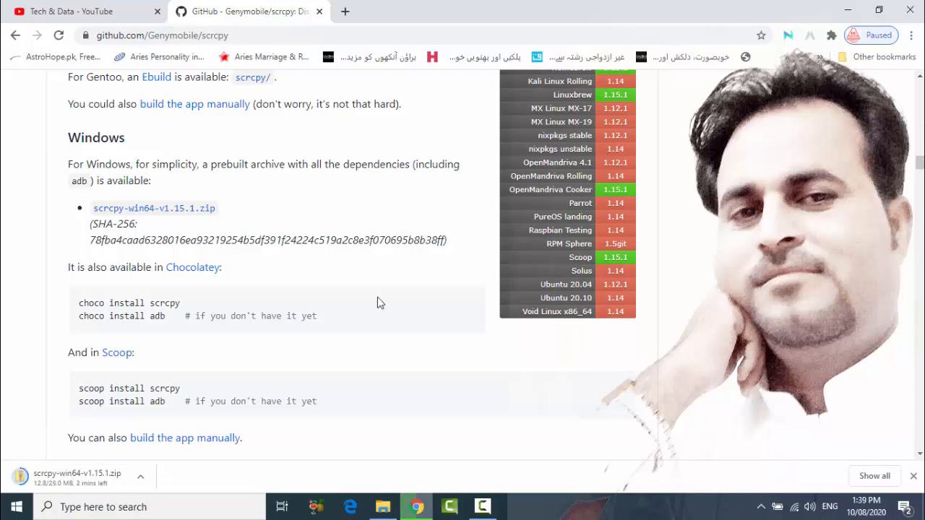
{"action": "mouse_move", "coordinate": [324, 299]}
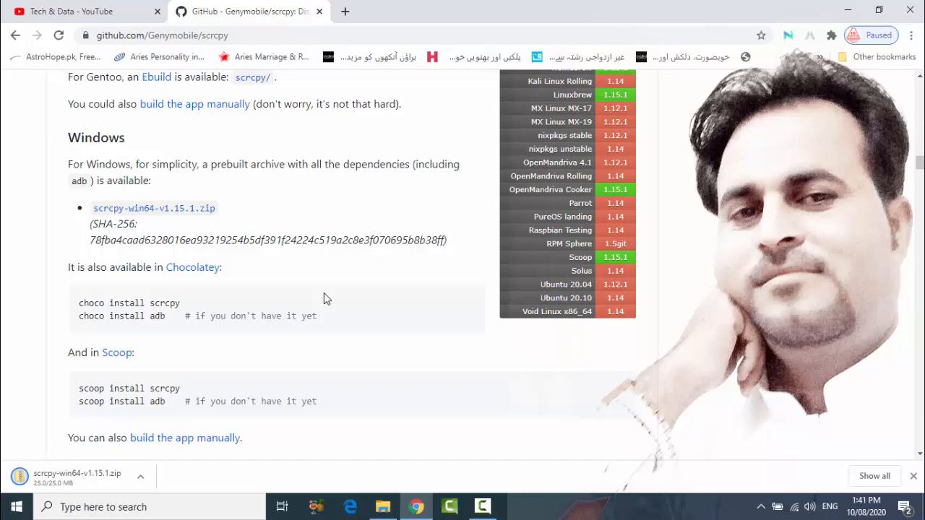
{"action": "mouse_move", "coordinate": [286, 332]}
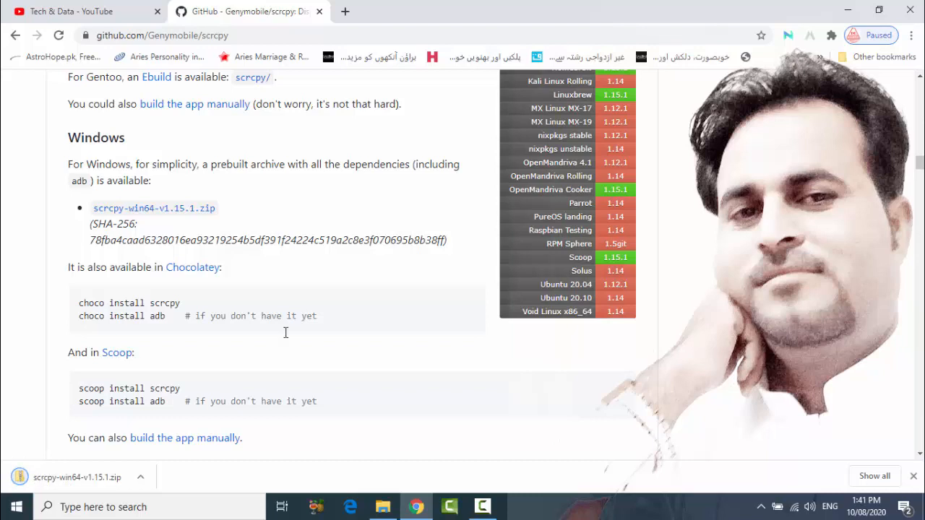
{"action": "left_click", "coordinate": [142, 477]}
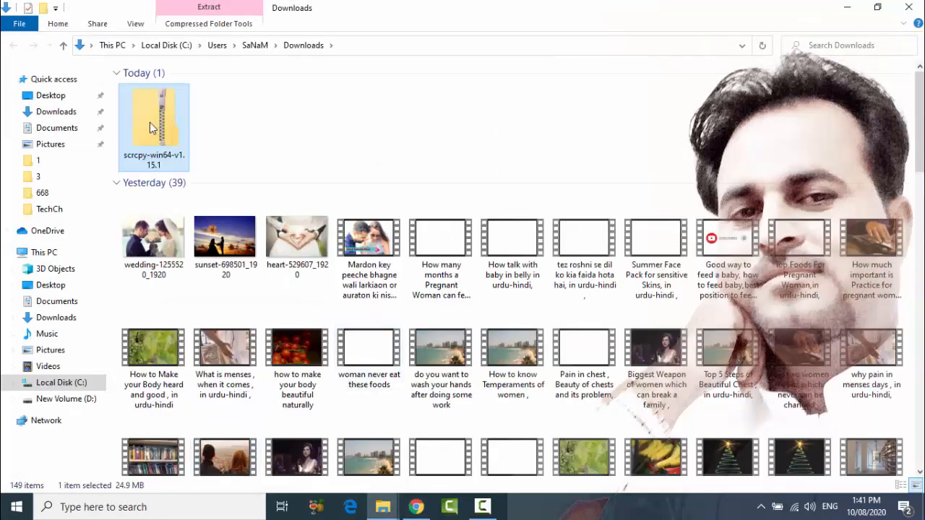
{"action": "mouse_move", "coordinate": [157, 122]}
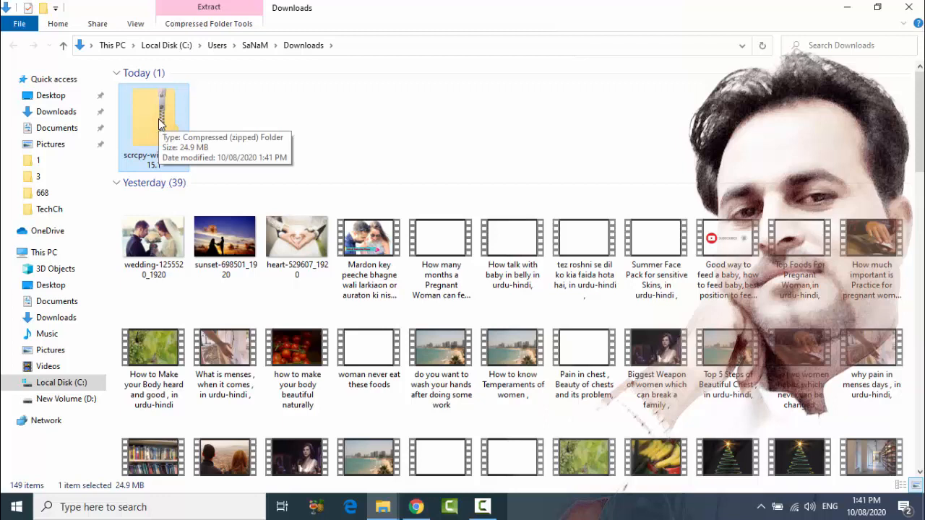
{"action": "mouse_move", "coordinate": [274, 112]}
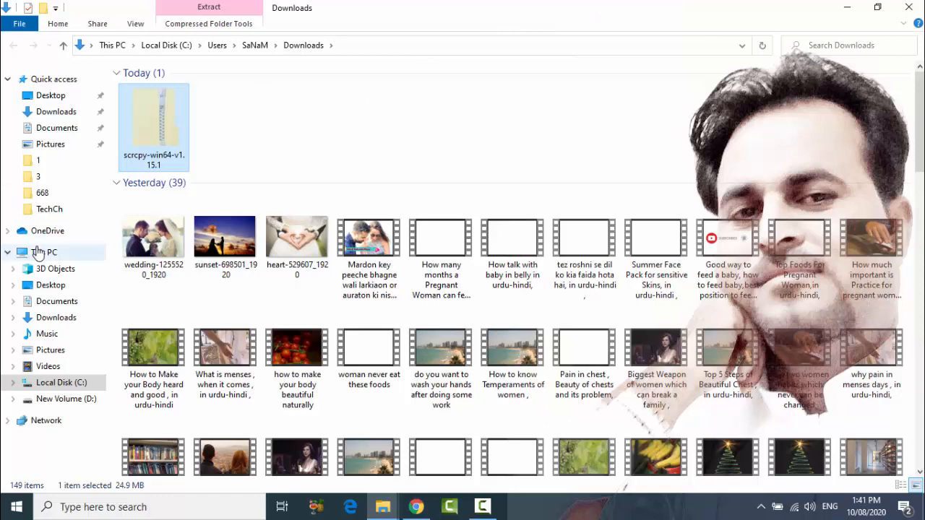
Go to This PC to reach Local Disk (C:) and the connected phone's storage.
{"action": "left_click", "coordinate": [44, 251]}
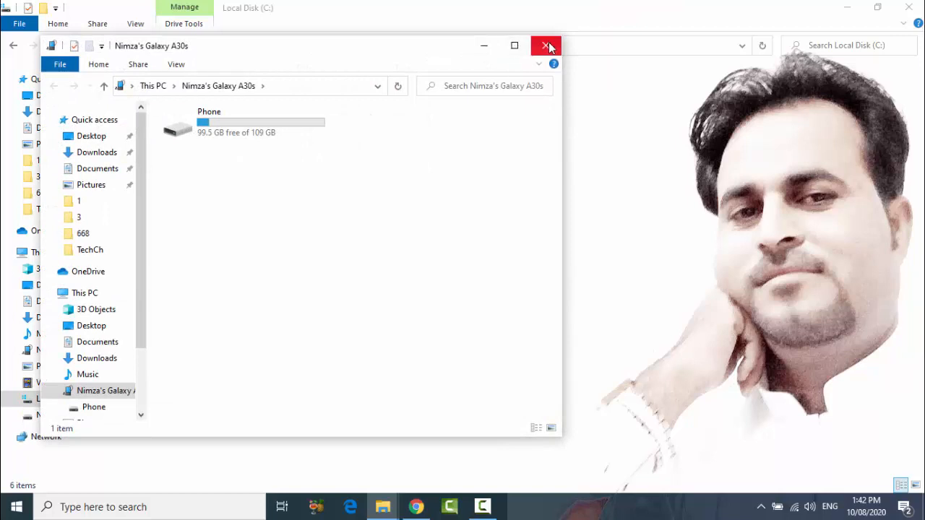
Close the phone window and create a new folder named scrcpy on the C: drive.
{"action": "left_click", "coordinate": [546, 45]}
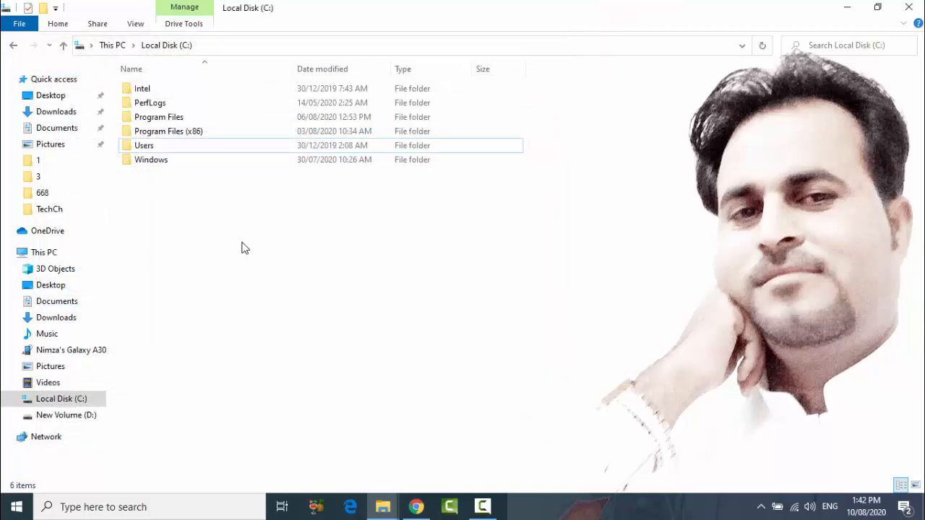
{"action": "right_click", "coordinate": [242, 239]}
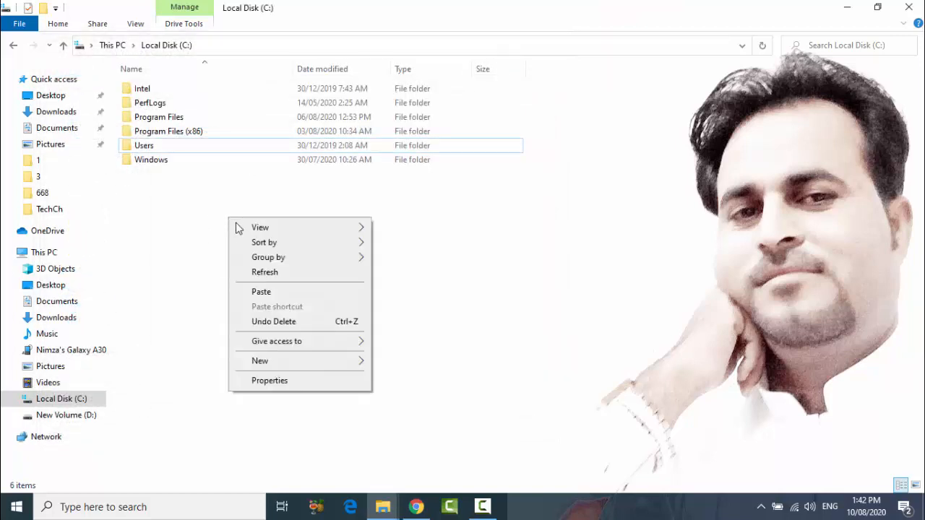
{"action": "mouse_move", "coordinate": [260, 362]}
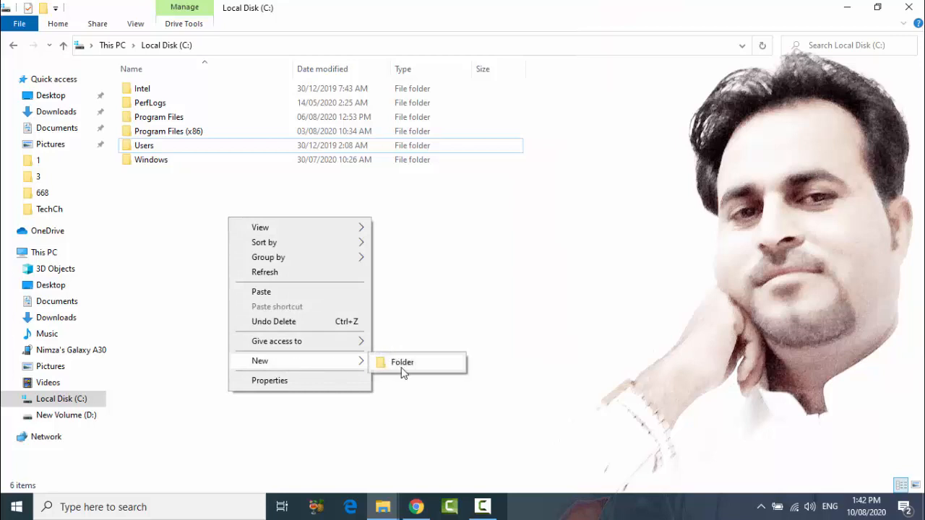
{"action": "left_click", "coordinate": [402, 362]}
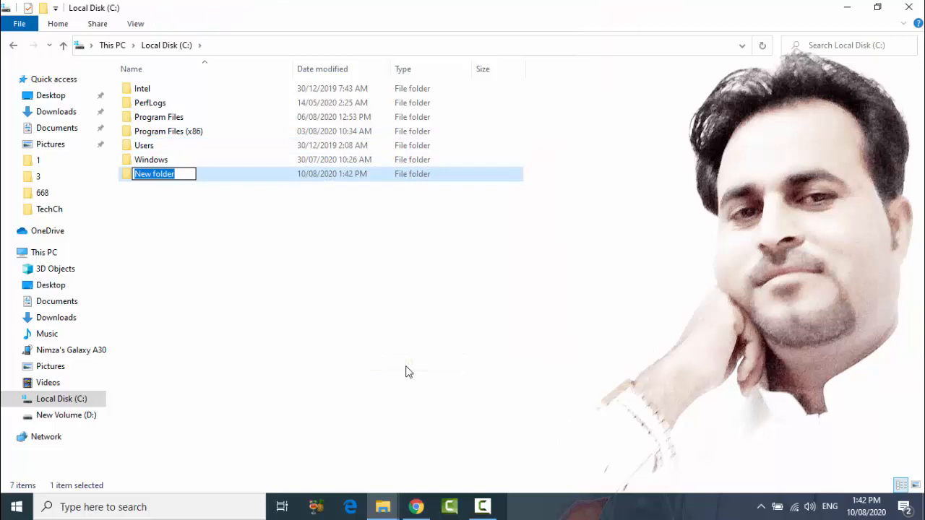
{"action": "type", "text": "sc"}
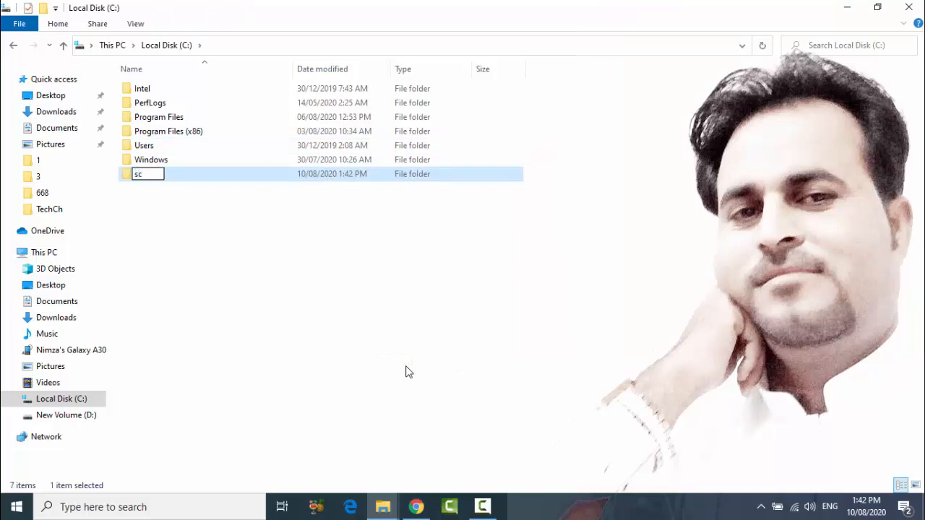
{"action": "type", "text": "rcpy"}
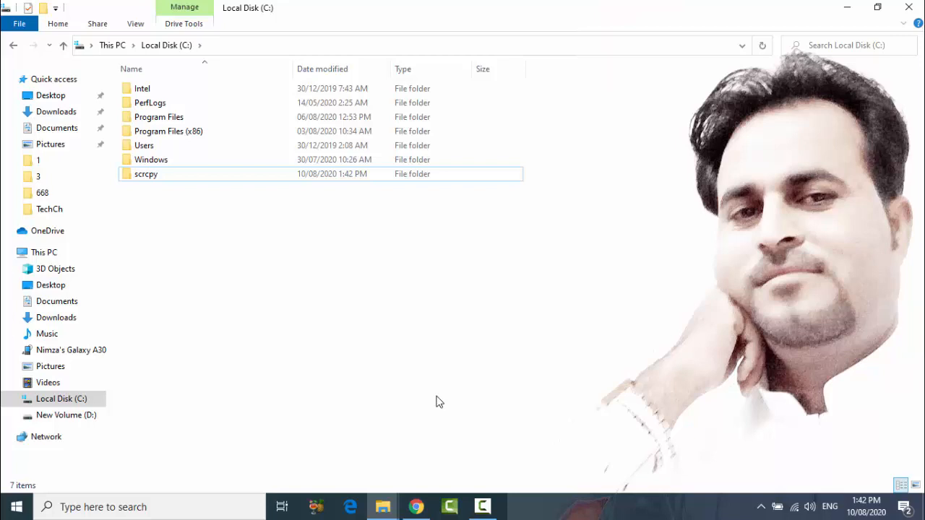
Enter the new scrcpy folder and select the scrcpy zip inside it.
{"action": "double_click", "coordinate": [146, 173]}
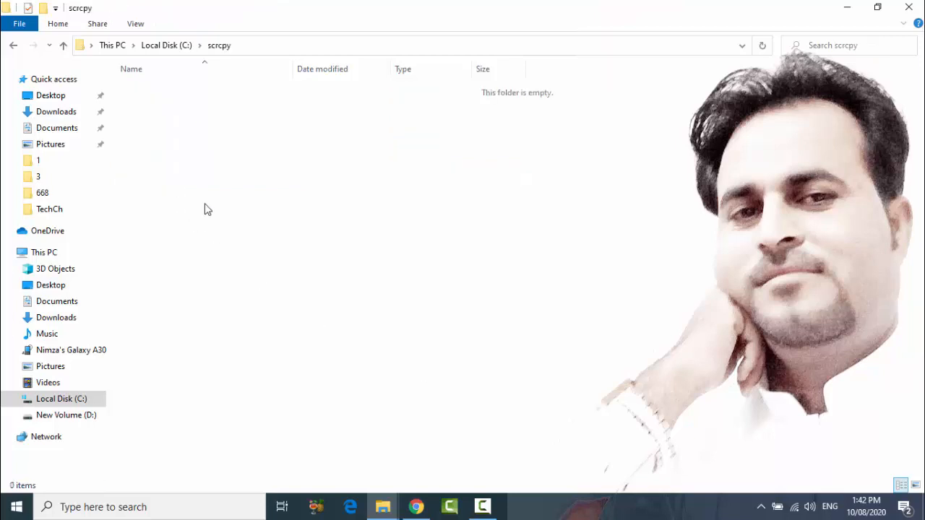
{"action": "left_click", "coordinate": [170, 88]}
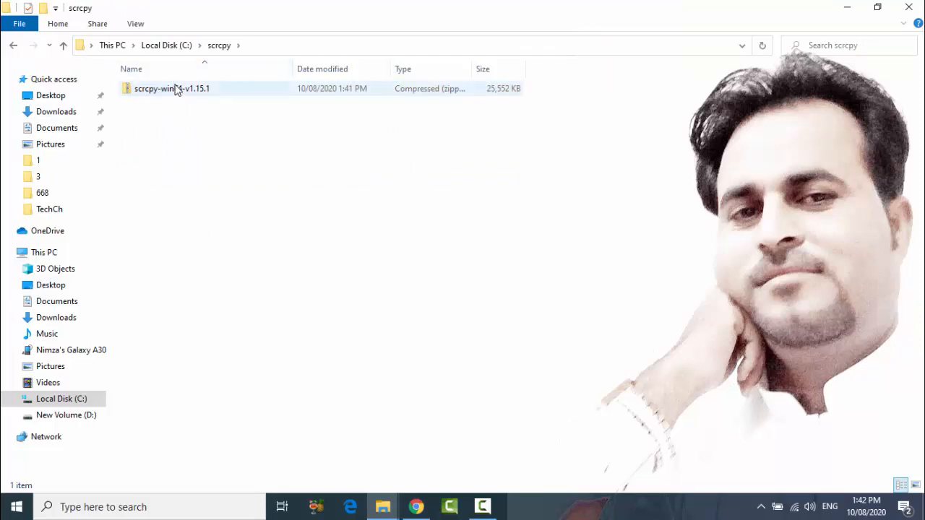
Extract the scrcpy zip into the suggested scrcpy-win64-v1.15.1 folder inside C:\scrcpy.
{"action": "right_click", "coordinate": [171, 88]}
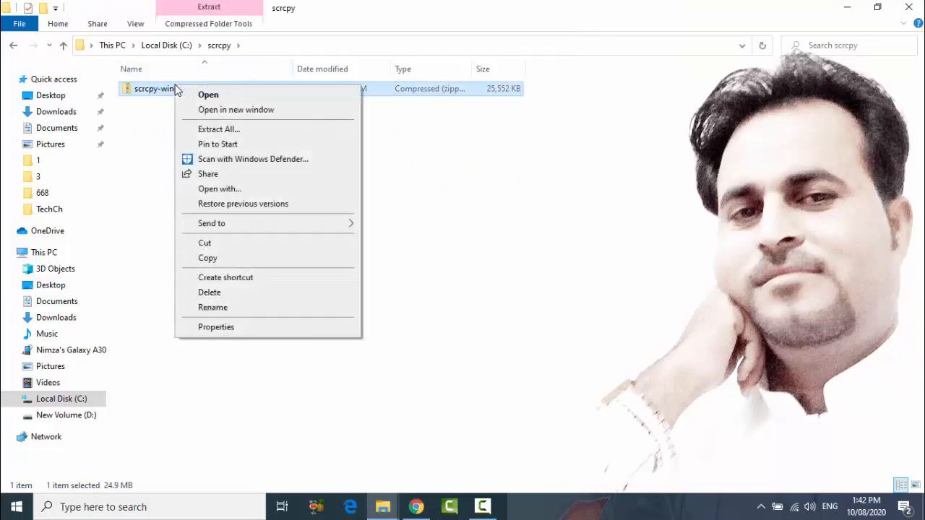
{"action": "mouse_move", "coordinate": [220, 128]}
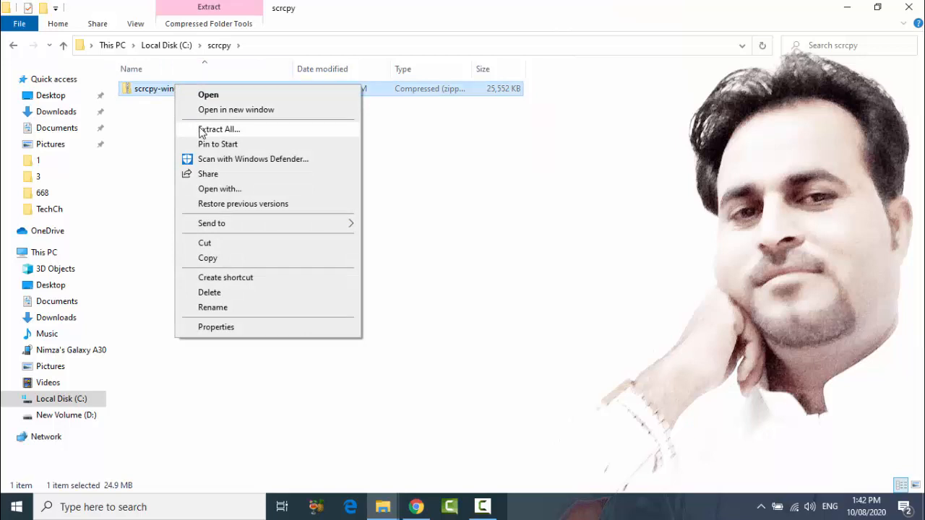
{"action": "left_click", "coordinate": [220, 129]}
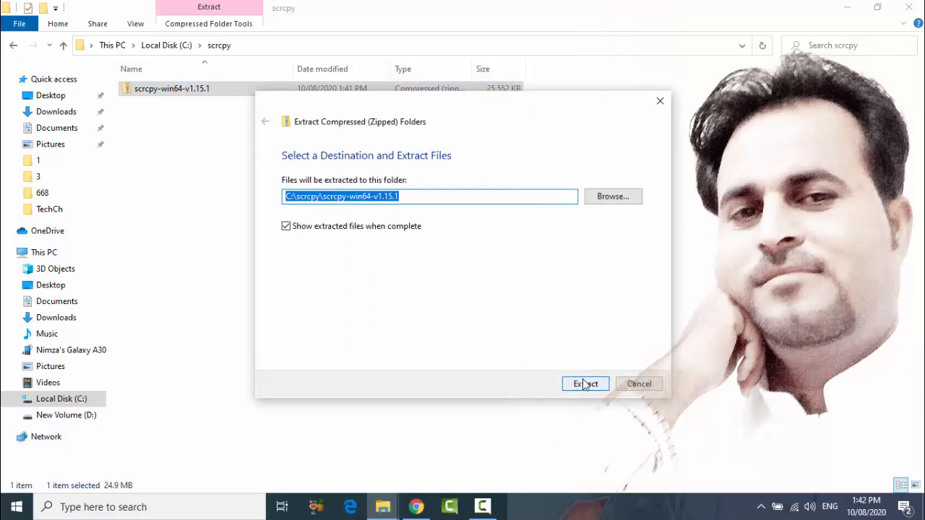
{"action": "left_click", "coordinate": [584, 384]}
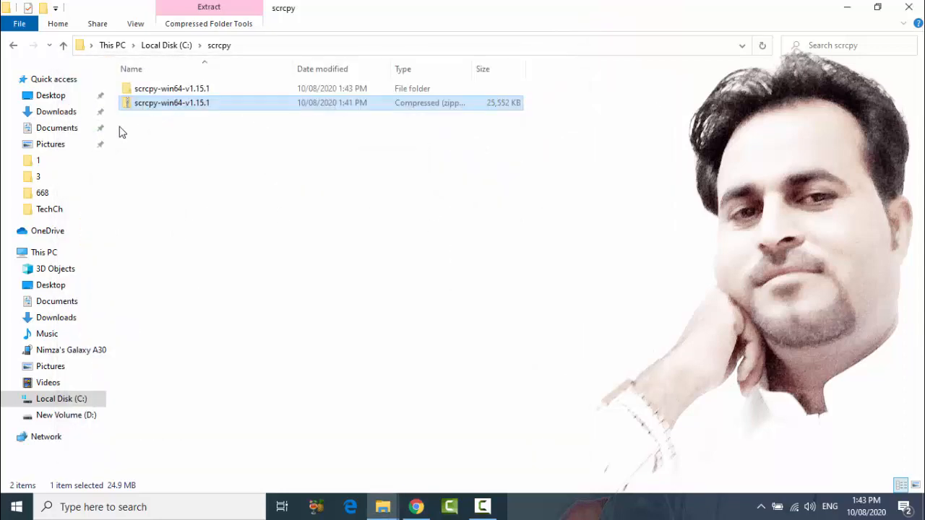
{"action": "mouse_move", "coordinate": [139, 116]}
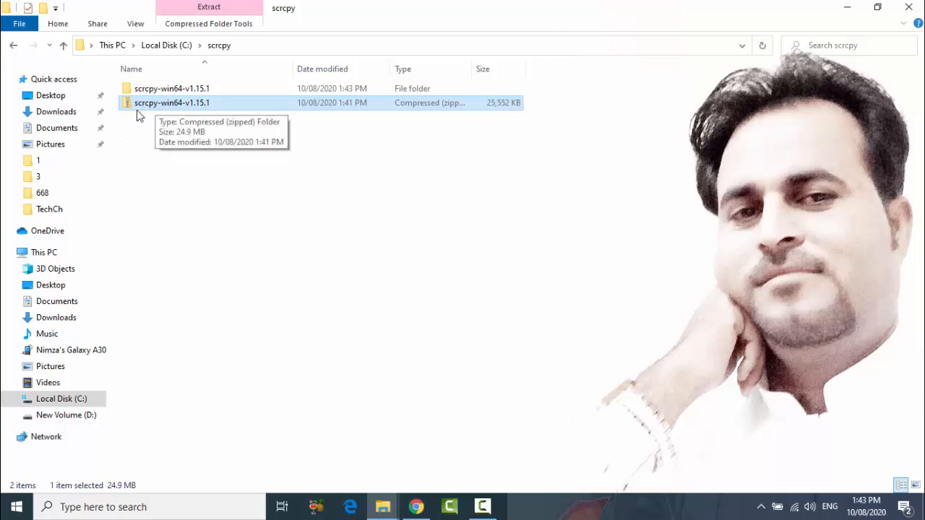
{"action": "mouse_move", "coordinate": [154, 121]}
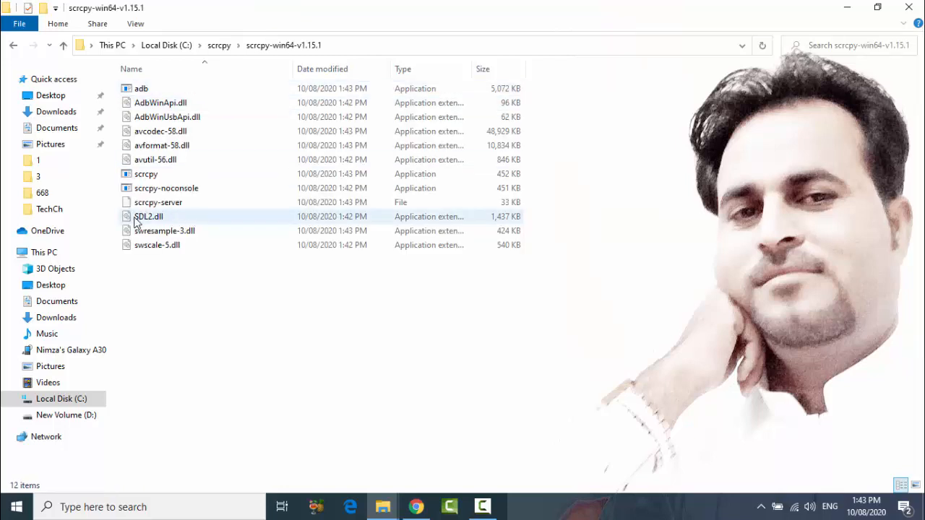
Select the extracted scrcpy-win64-v1.15.1 folder's path in the address bar.
{"action": "left_click", "coordinate": [166, 188]}
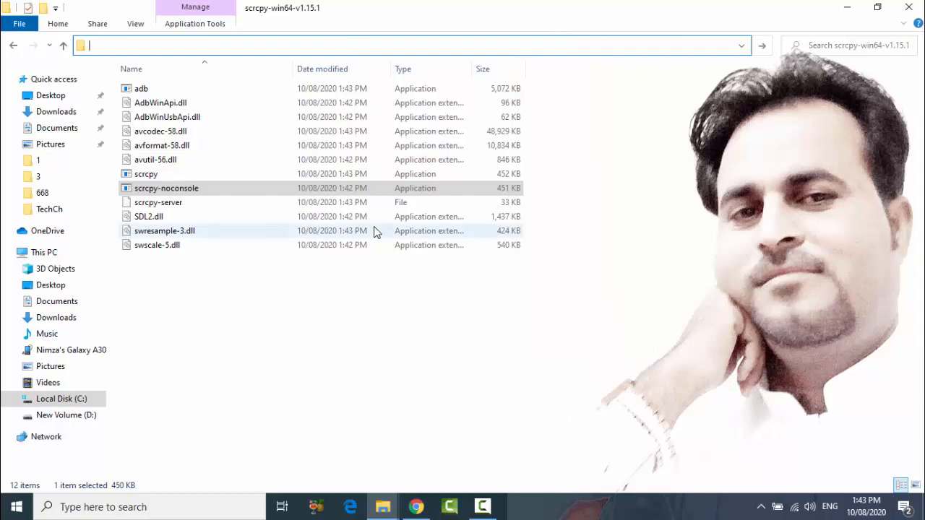
Search Start for Command Prompt and run it as administrator.
{"action": "left_click", "coordinate": [147, 506]}
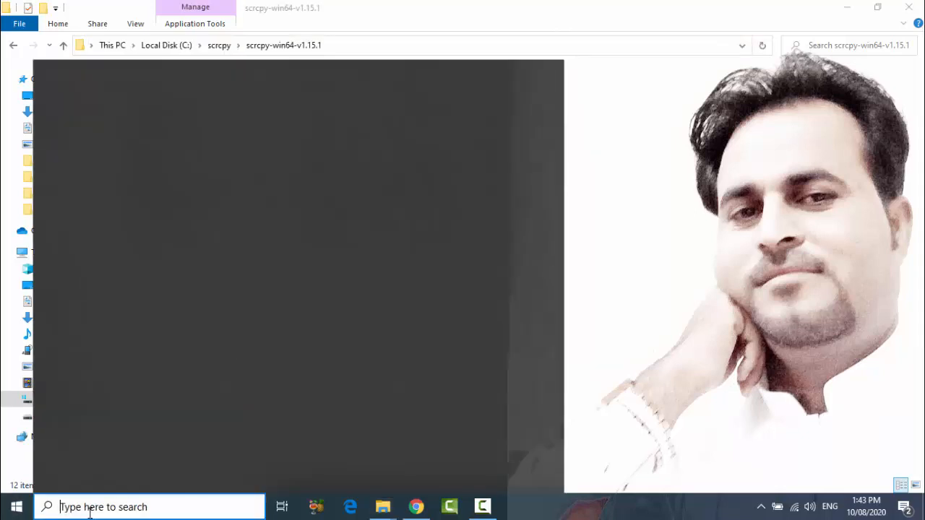
{"action": "left_click", "coordinate": [144, 506]}
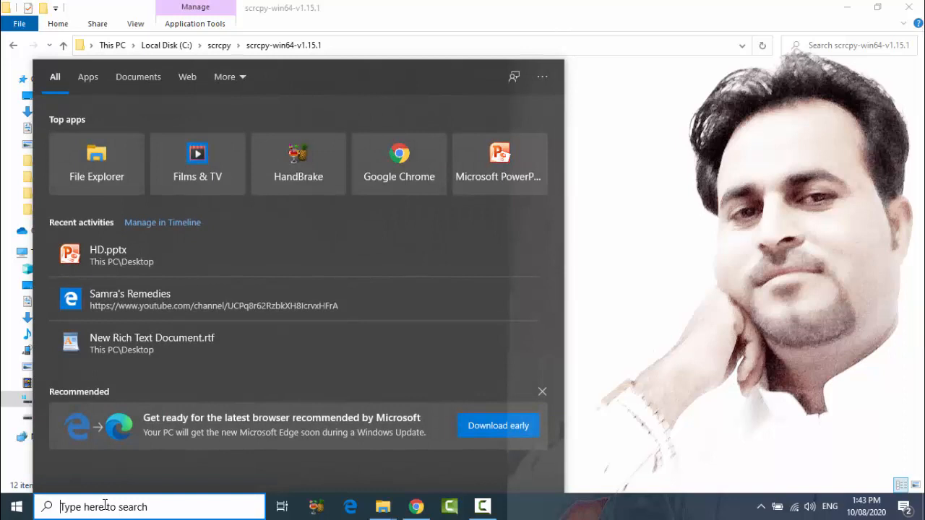
{"action": "type", "text": "ru"}
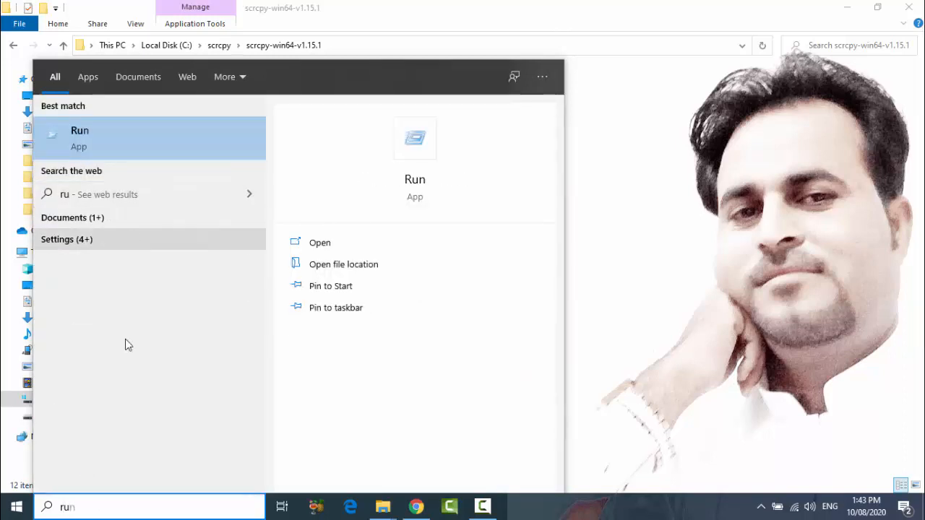
{"action": "mouse_move", "coordinate": [335, 243]}
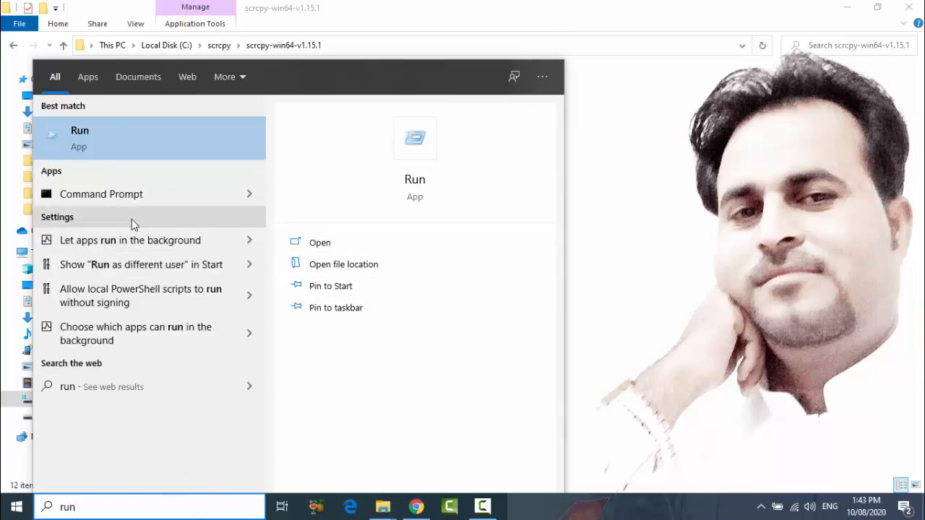
{"action": "right_click", "coordinate": [79, 138]}
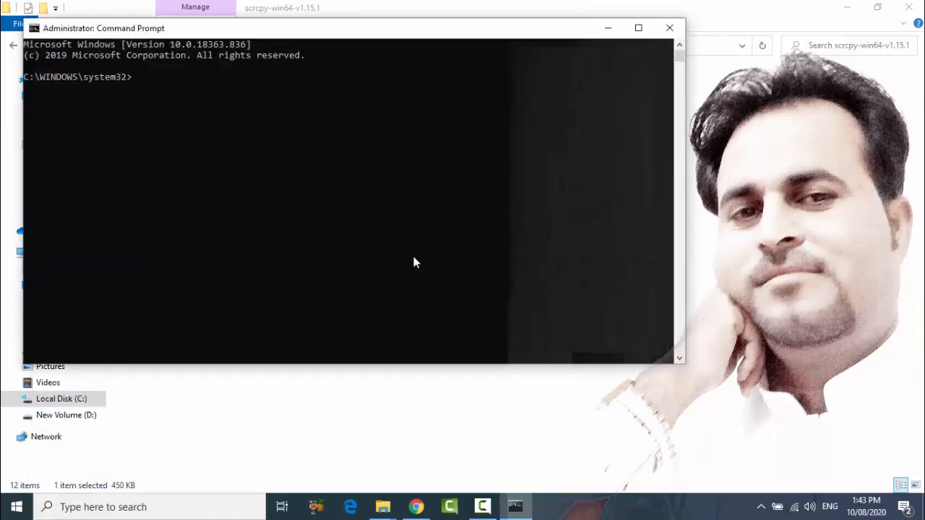
Change directory to C:\scrcpy\scrcpy-win64-v1.15.1 and begin typing scrcpy.
{"action": "type", "text": "c"}
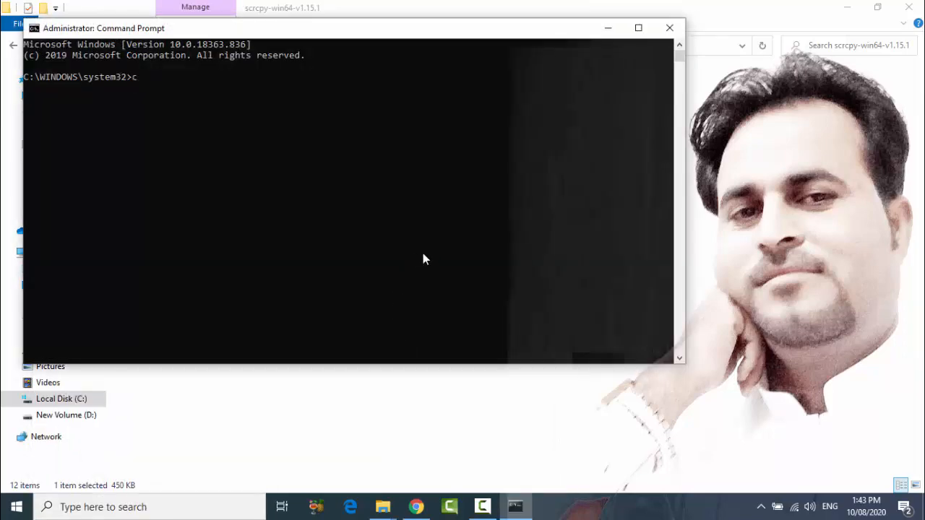
{"action": "type", "text": "d"}
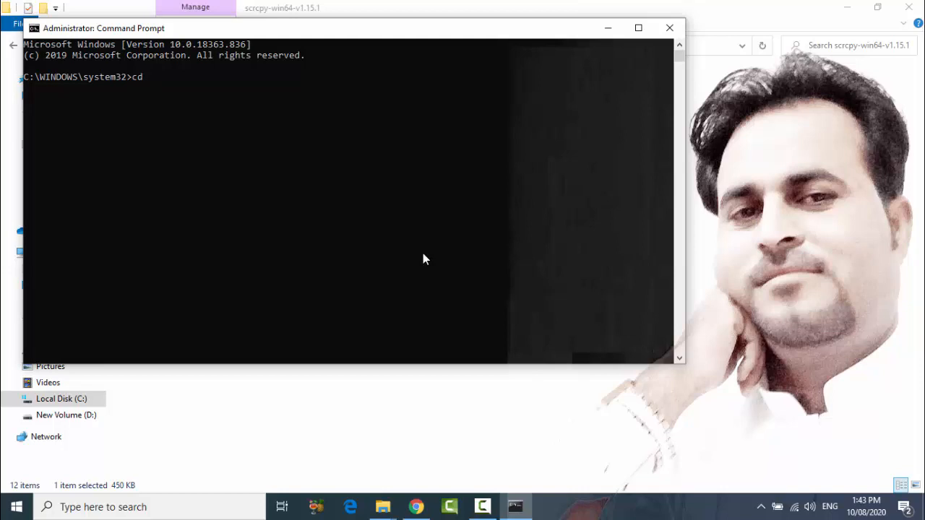
{"action": "type", "text": "C:\\scrcpy\\scrcpy-win64-v1.15.1"}
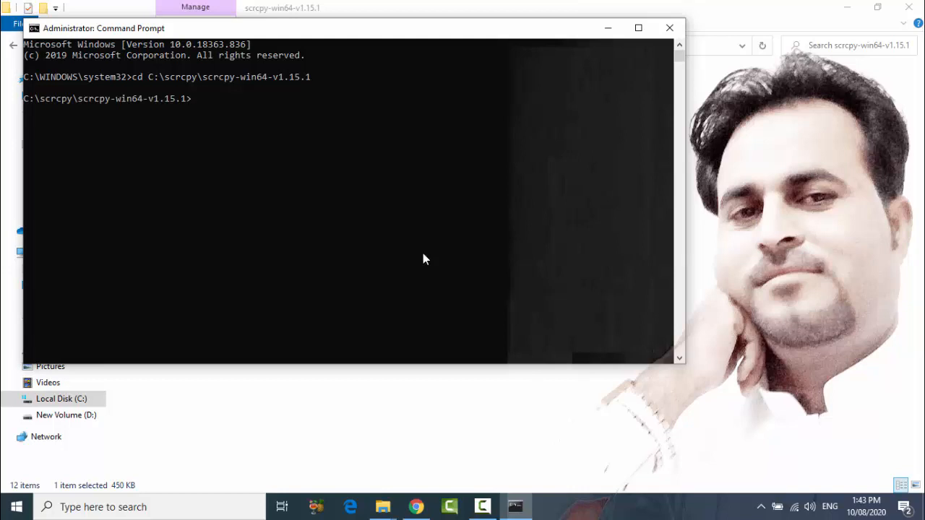
{"action": "type", "text": "scr"}
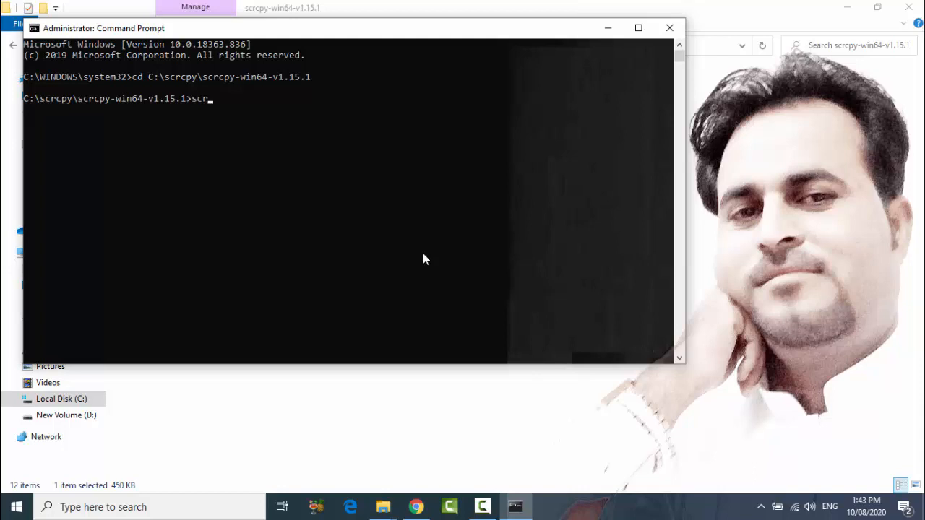
Run scrcpy, which starts adb but fails with a device unauthorized error.
{"action": "type", "text": "cpy"}
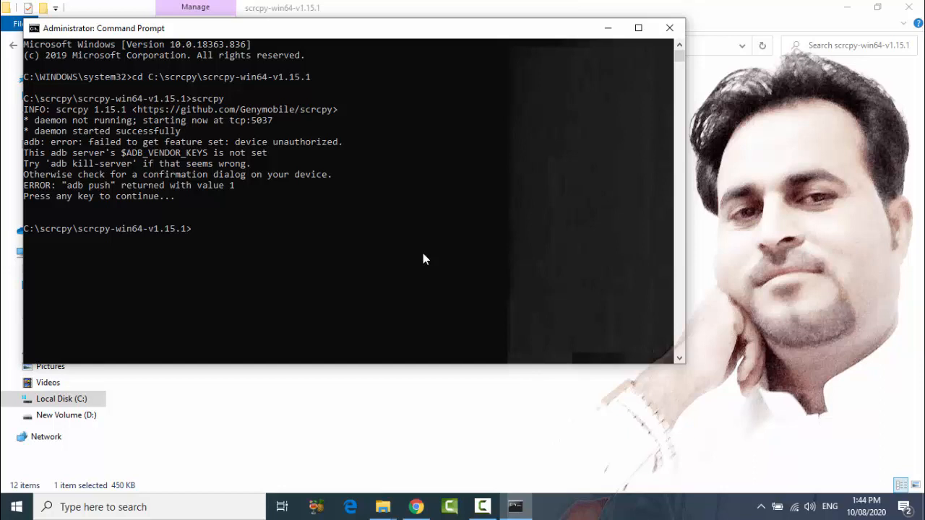
Run scrcpy again so the Samsung SM-A307FN screen is mirrored in a desktop window.
{"action": "type", "text": "sc"}
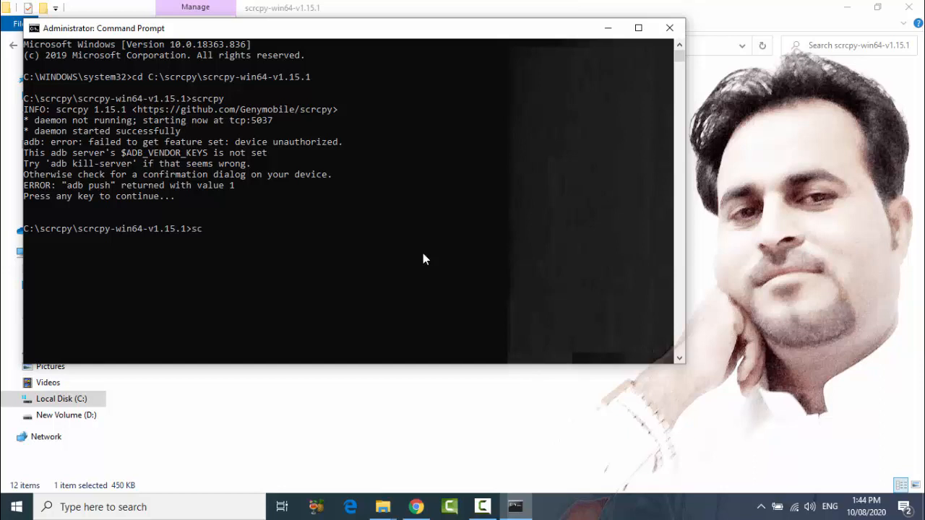
{"action": "type", "text": "rc"}
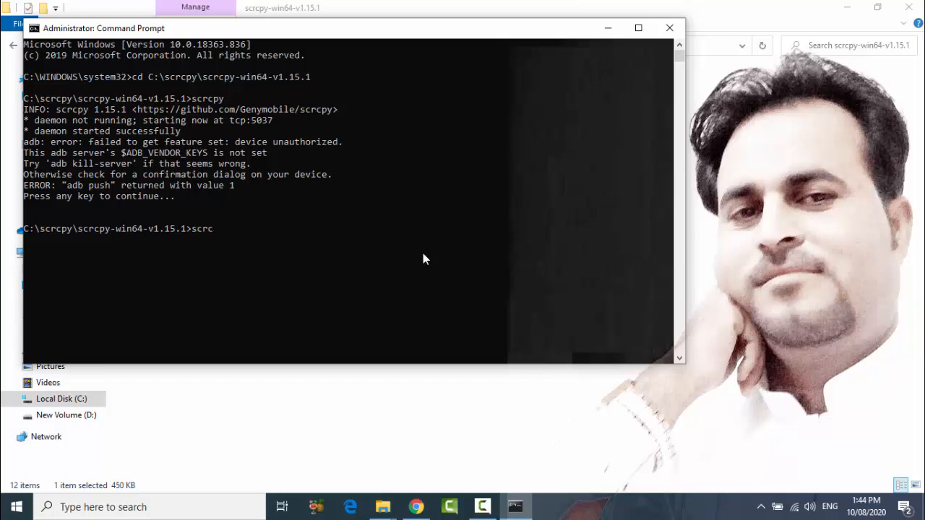
{"action": "type", "text": "py"}
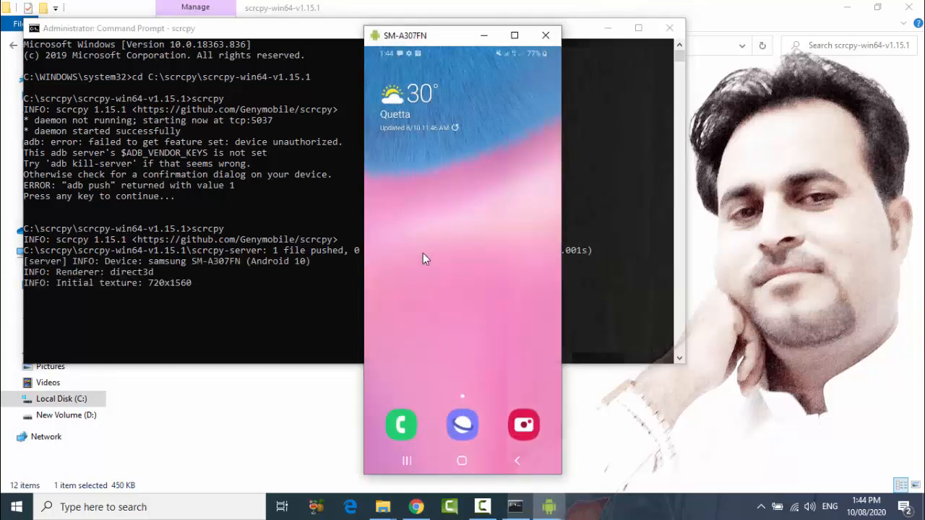
{"action": "mouse_move", "coordinate": [599, 114]}
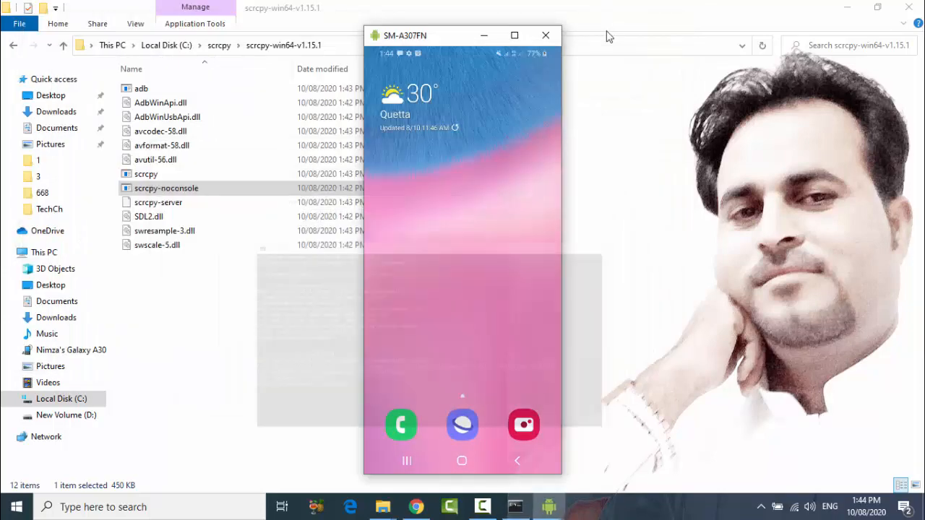
Minimise the other windows and swipe the mirrored app drawer to its second page.
{"action": "left_click", "coordinate": [545, 35]}
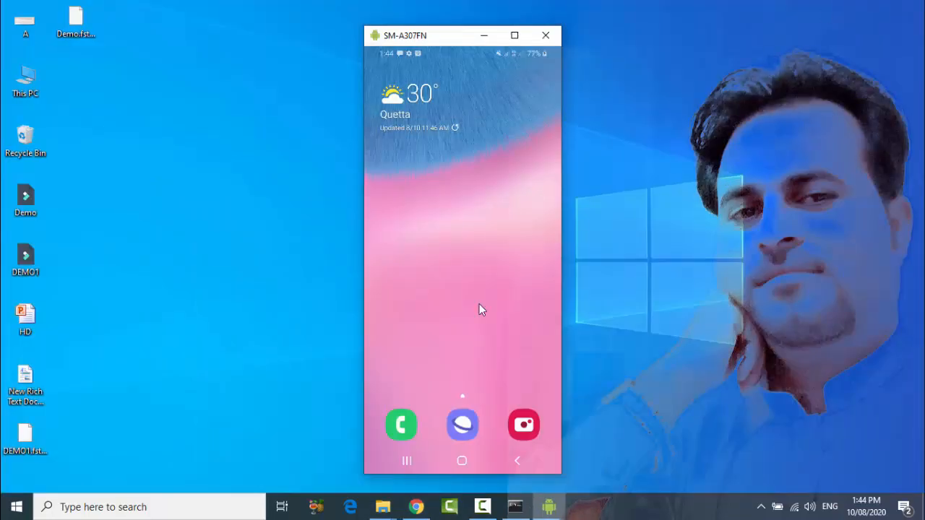
{"action": "mouse_move", "coordinate": [485, 259]}
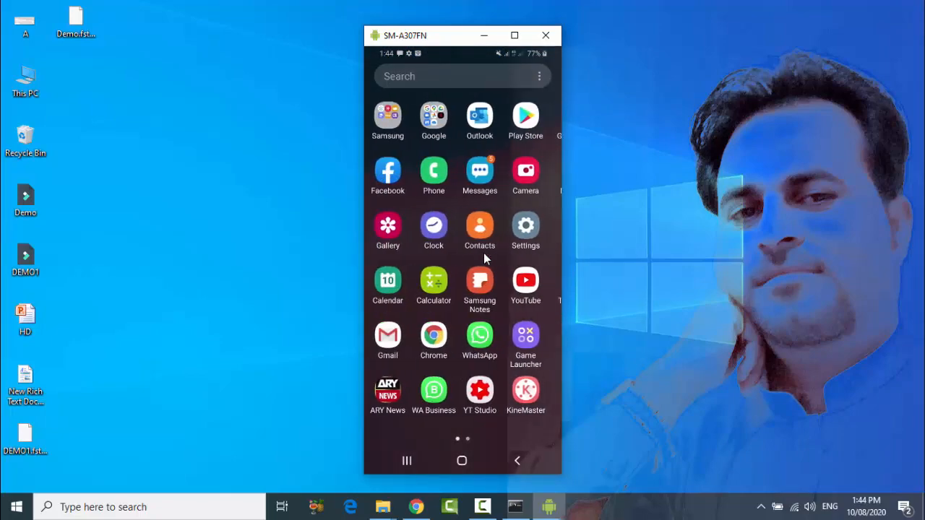
{"action": "scroll", "scroll_direction": "left", "scroll_amount": 3}
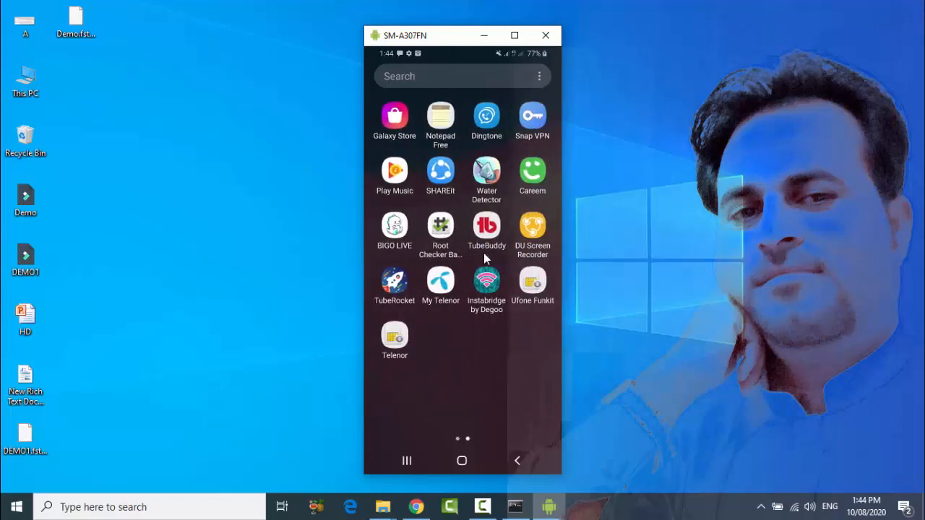